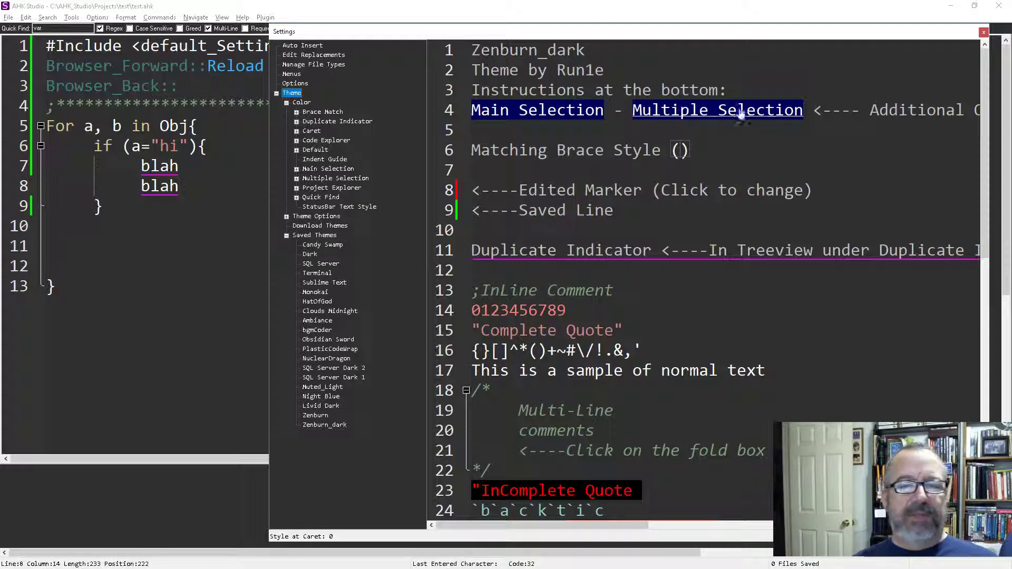
Step: Scroll the Zenburn_dark theme preview to reach the InLine Comment element and its colour chooser
{"action": "scroll", "scroll_direction": "down", "scroll_amount": 3}
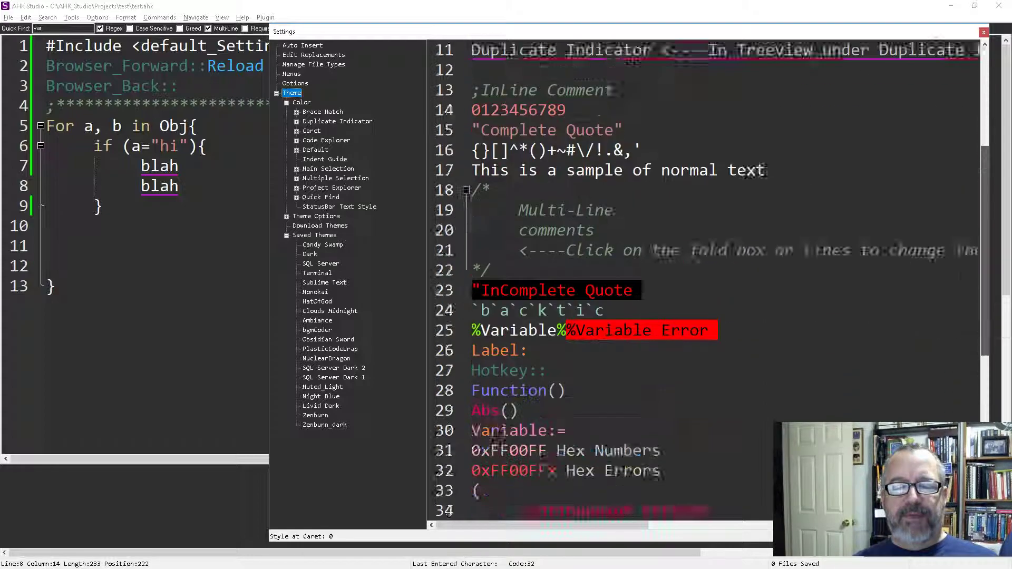
{"action": "scroll", "scroll_direction": "down", "scroll_amount": 3}
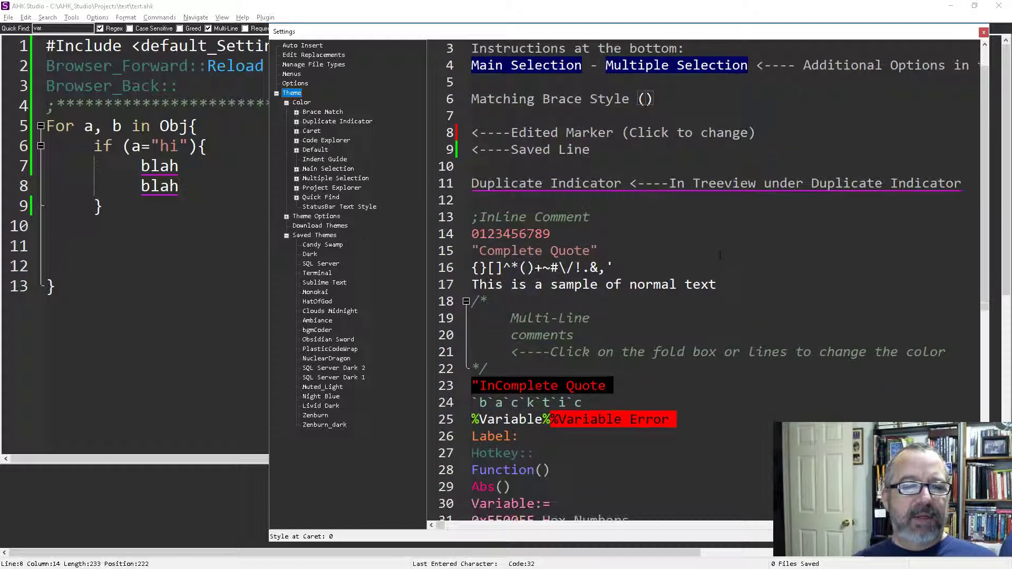
{"action": "scroll", "scroll_direction": "down", "scroll_amount": 3}
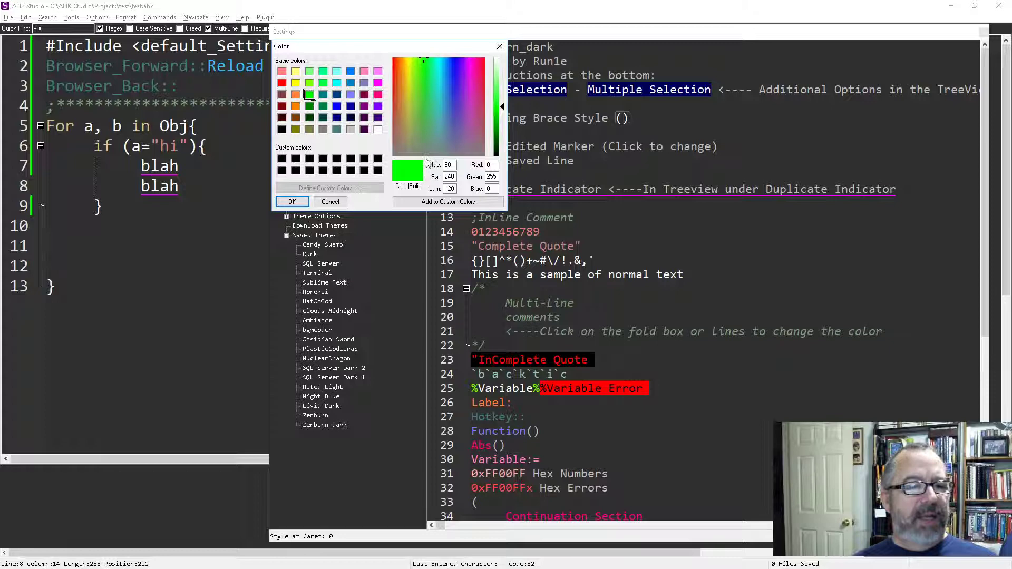
Step: Set InLine Comment to a slightly darkened green and confirm it in the Color dialog
{"action": "left_click_drag", "start_coordinate": [502, 106], "coordinate": [502, 112]}
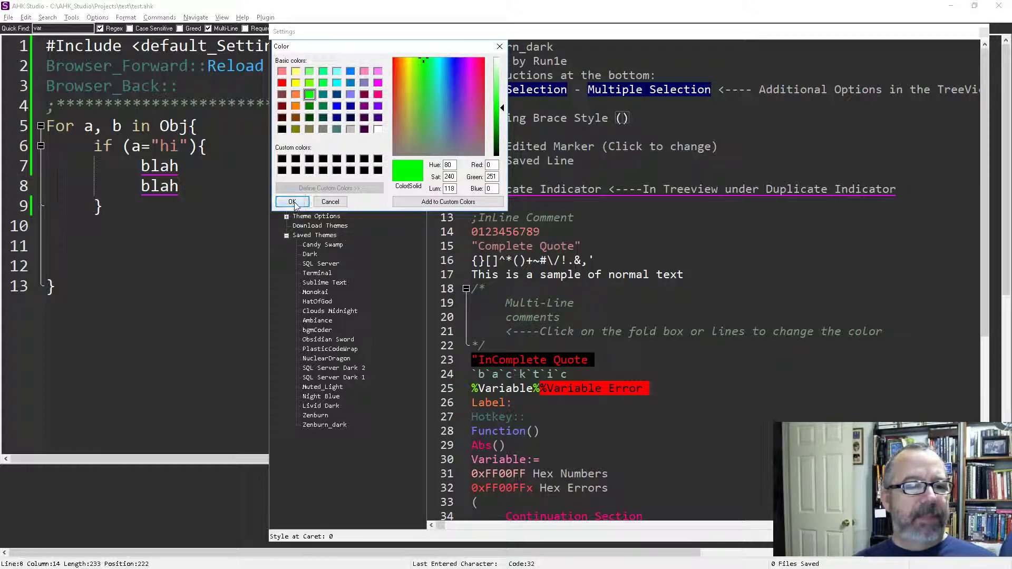
{"action": "left_click", "coordinate": [292, 203]}
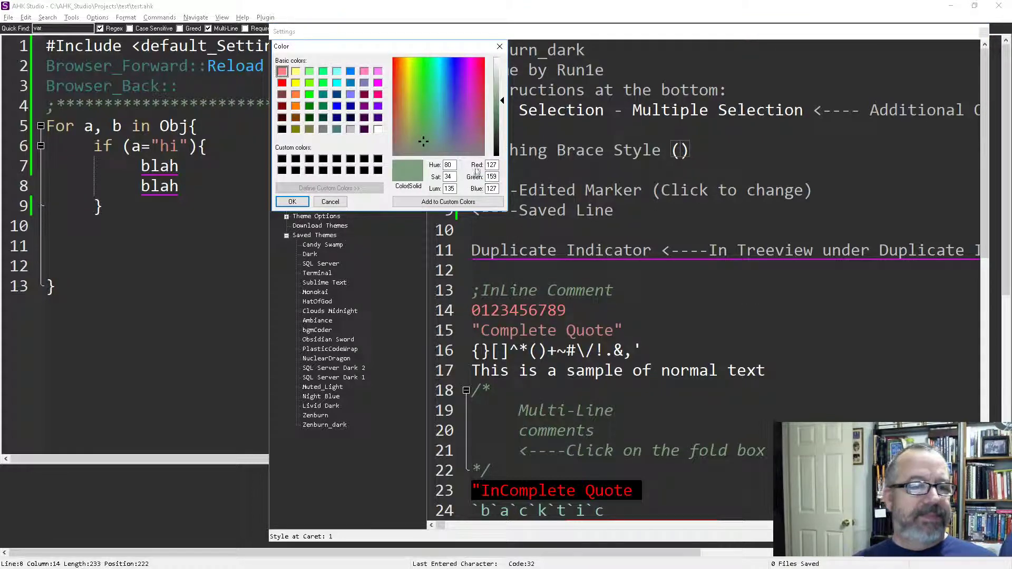
{"action": "mouse_move", "coordinate": [352, 128]}
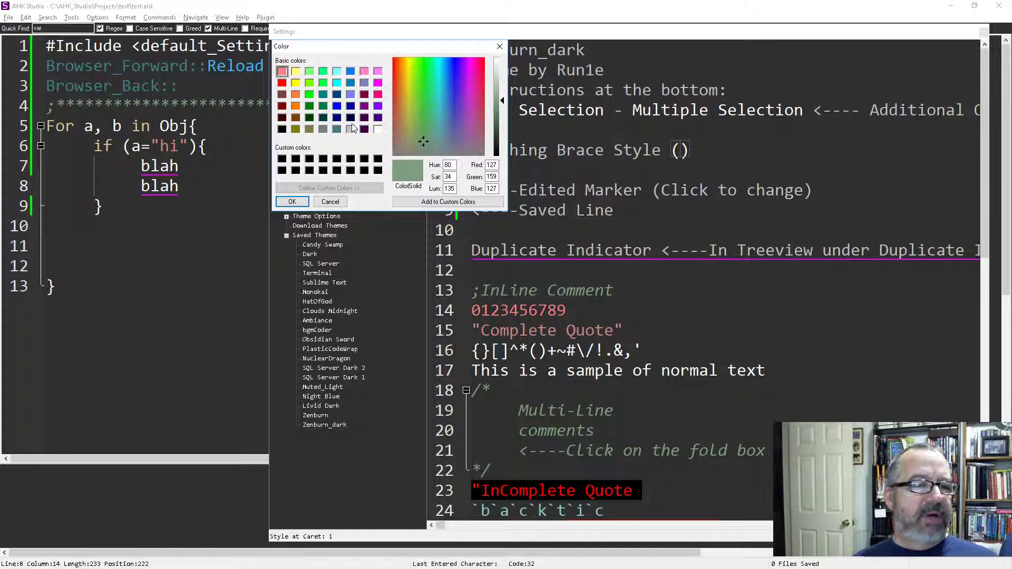
{"action": "left_click", "coordinate": [309, 105]}
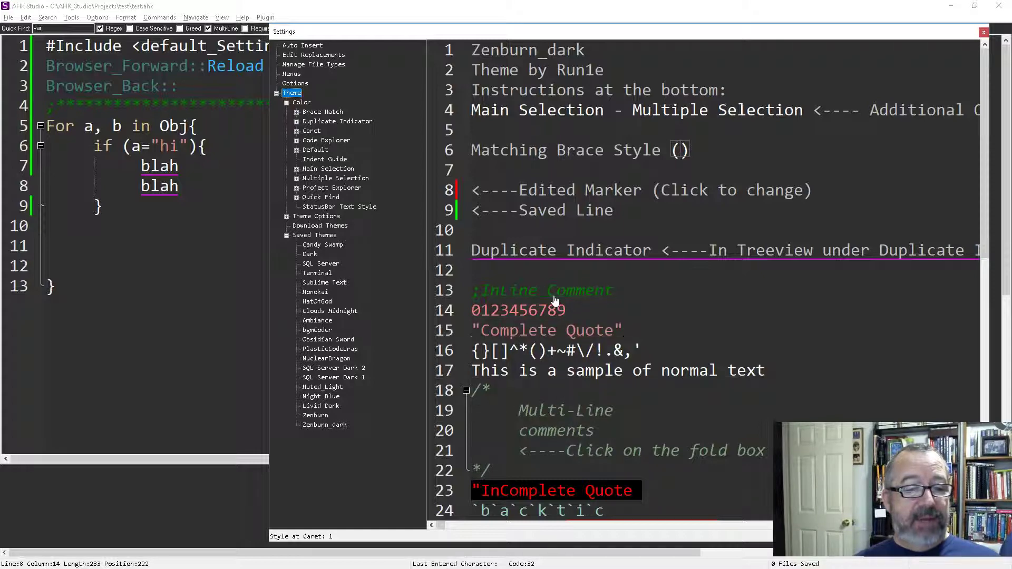
{"action": "mouse_move", "coordinate": [544, 317]}
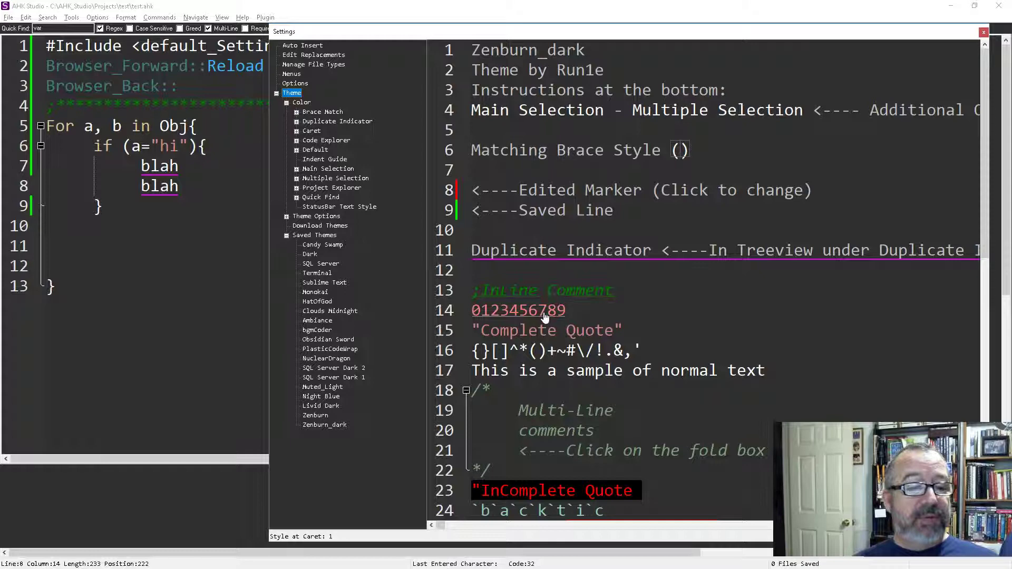
{"action": "mouse_move", "coordinate": [544, 332]}
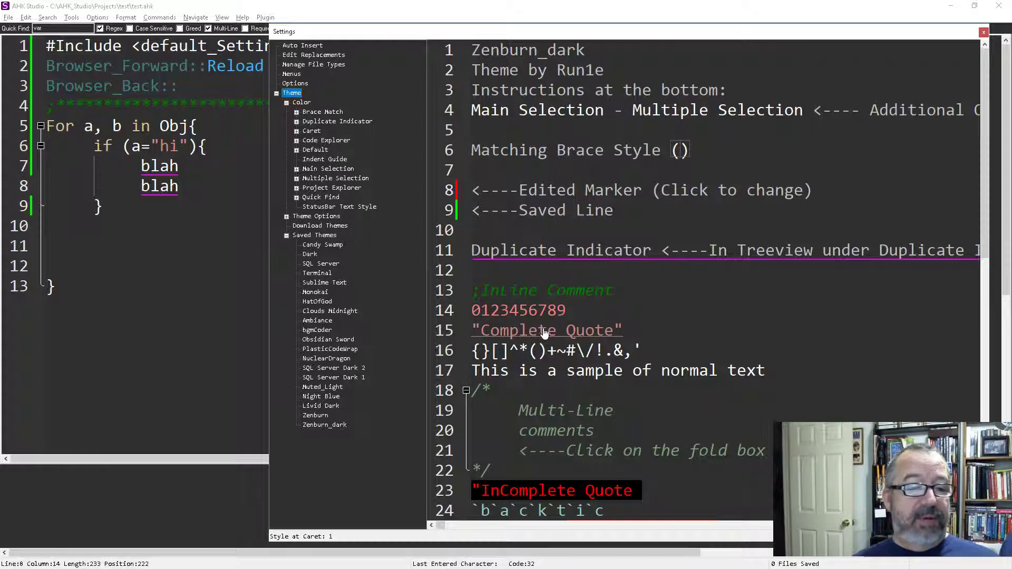
{"action": "mouse_move", "coordinate": [552, 353]}
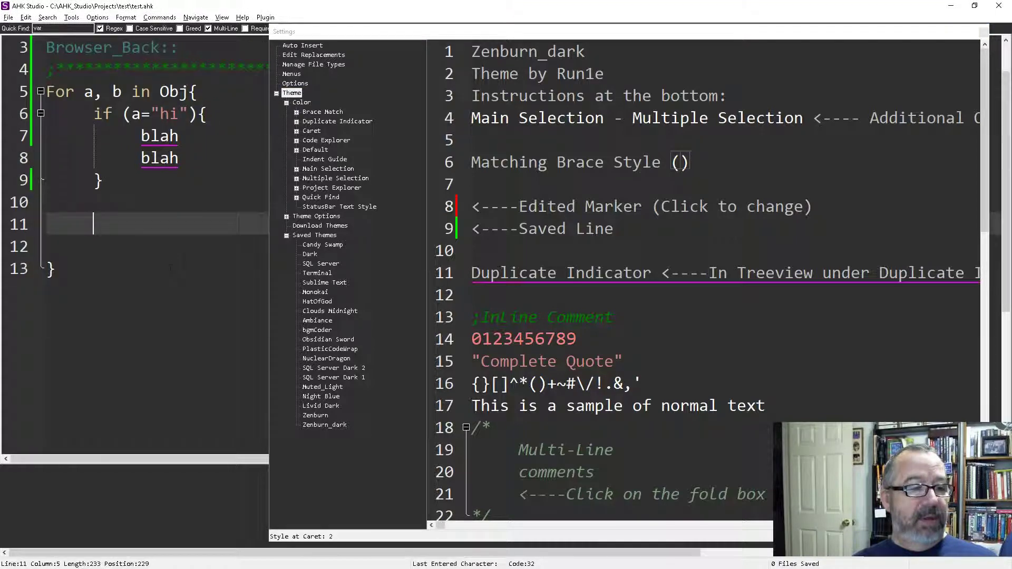
Step: Add the lines ddd111 and 1111 to the script, save it, and close Settings
{"action": "type", "text": "ddd"}
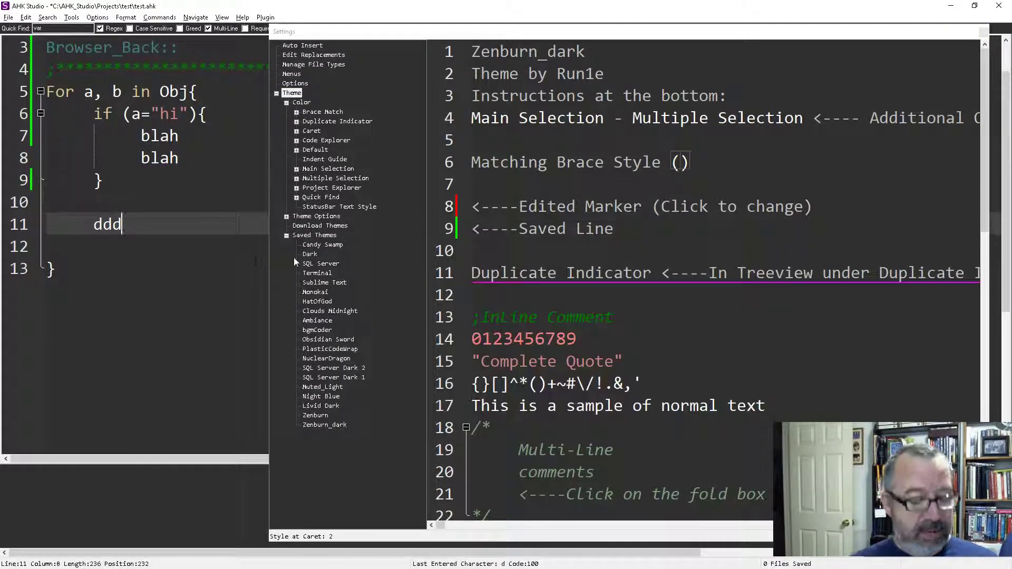
{"action": "type", "text": "111"}
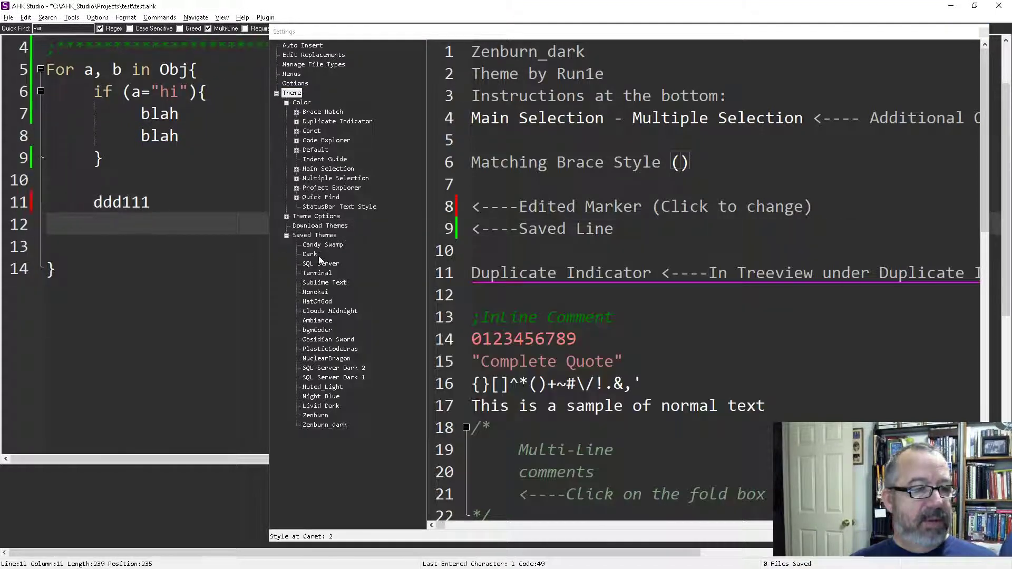
{"action": "type", "text": "1111"}
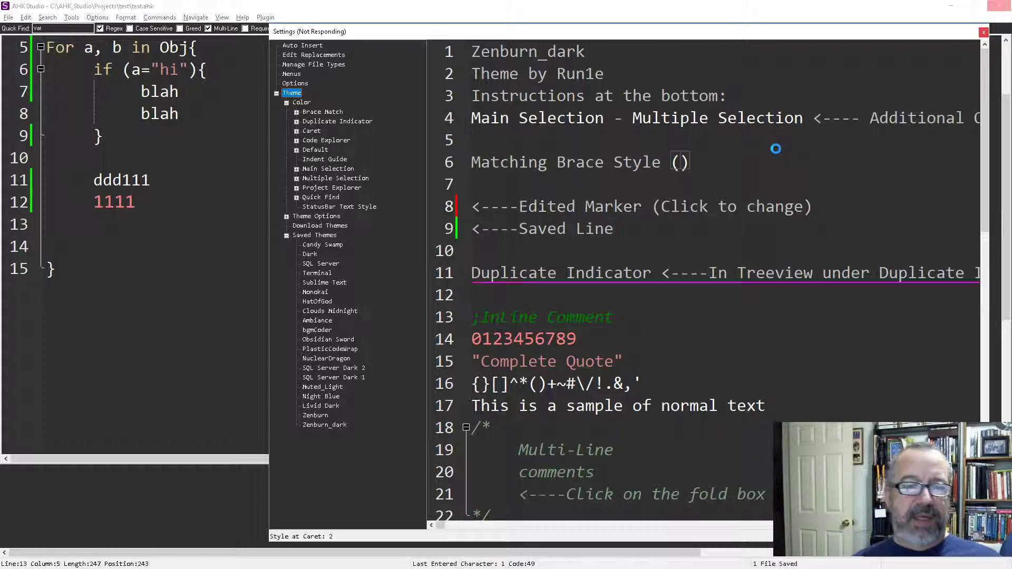
{"action": "left_click", "coordinate": [982, 32]}
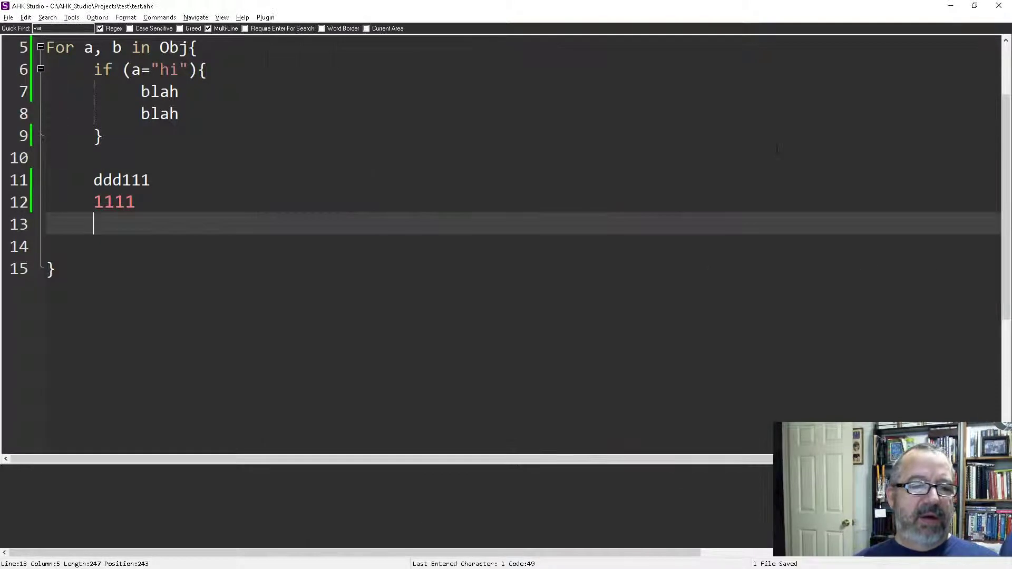
Step: Reopen the theme settings through Omni-Search for 'themes'
{"action": "left_click", "coordinate": [147, 179]}
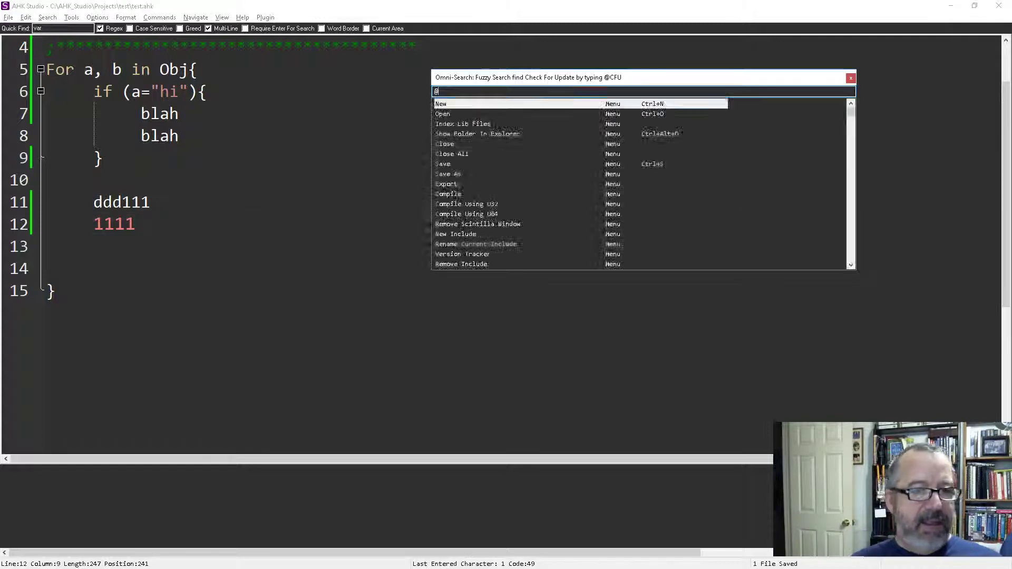
{"action": "type", "text": "themes"}
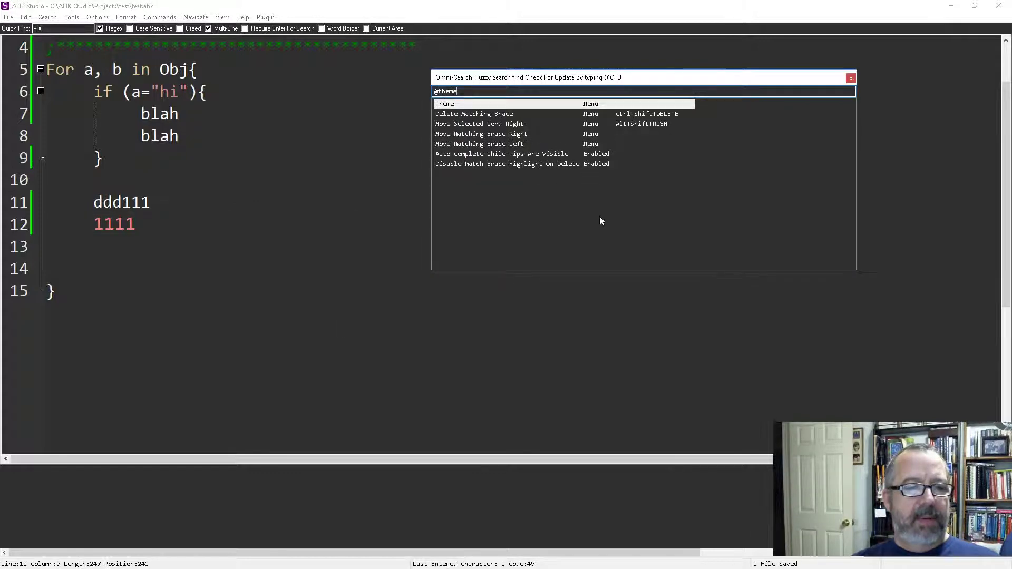
{"action": "key", "text": "Escape"}
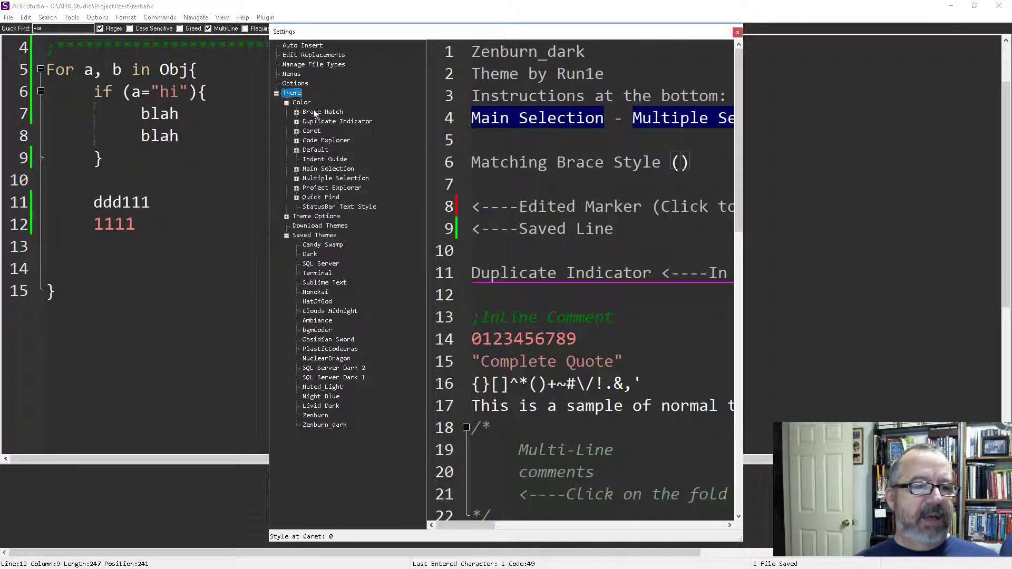
Step: Show the Caret colour entry, collapse Color, and expand the Download Themes list
{"action": "left_click", "coordinate": [321, 111]}
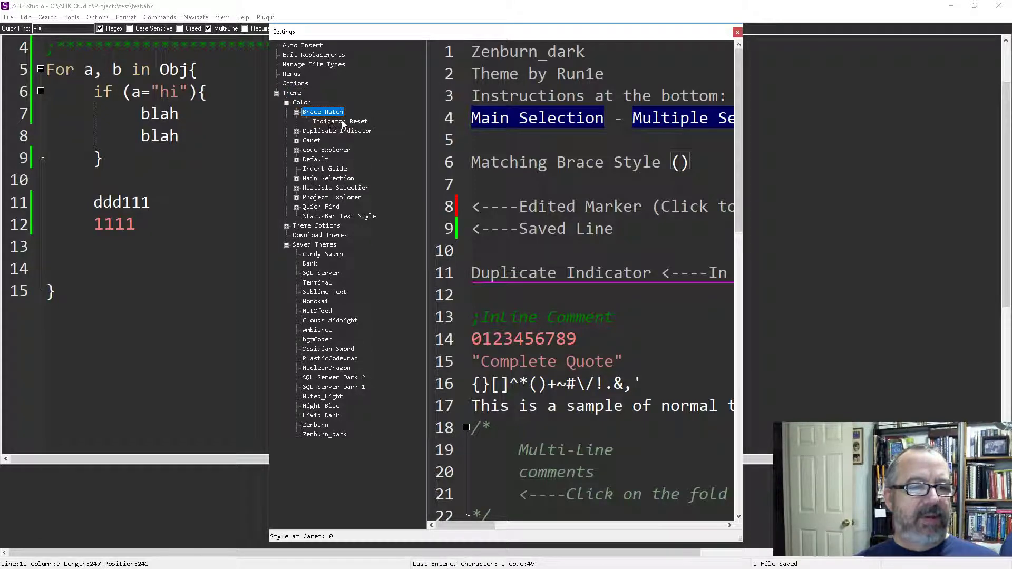
{"action": "left_click", "coordinate": [312, 140]}
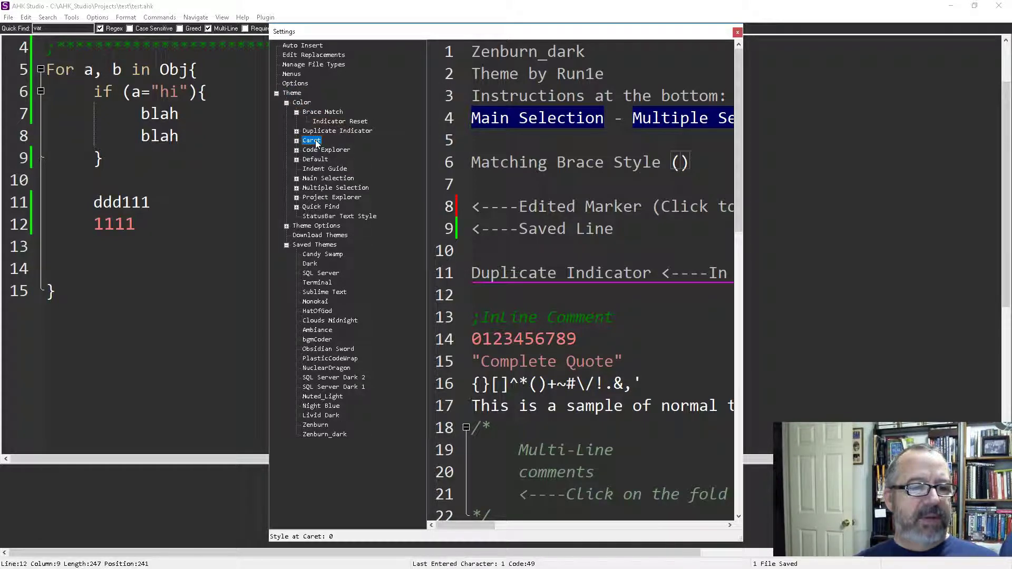
{"action": "left_click", "coordinate": [311, 141]}
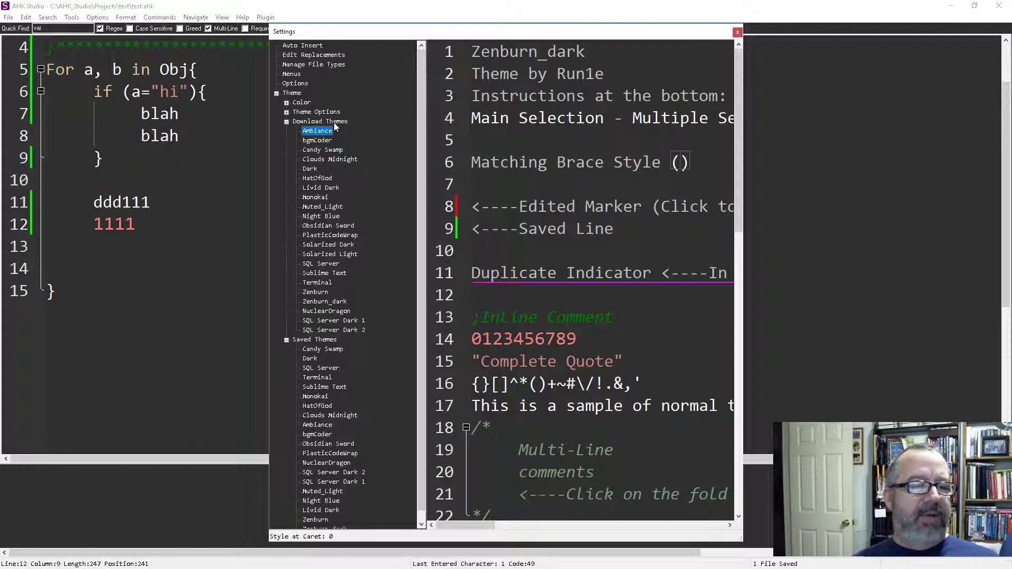
{"action": "mouse_move", "coordinate": [340, 271]}
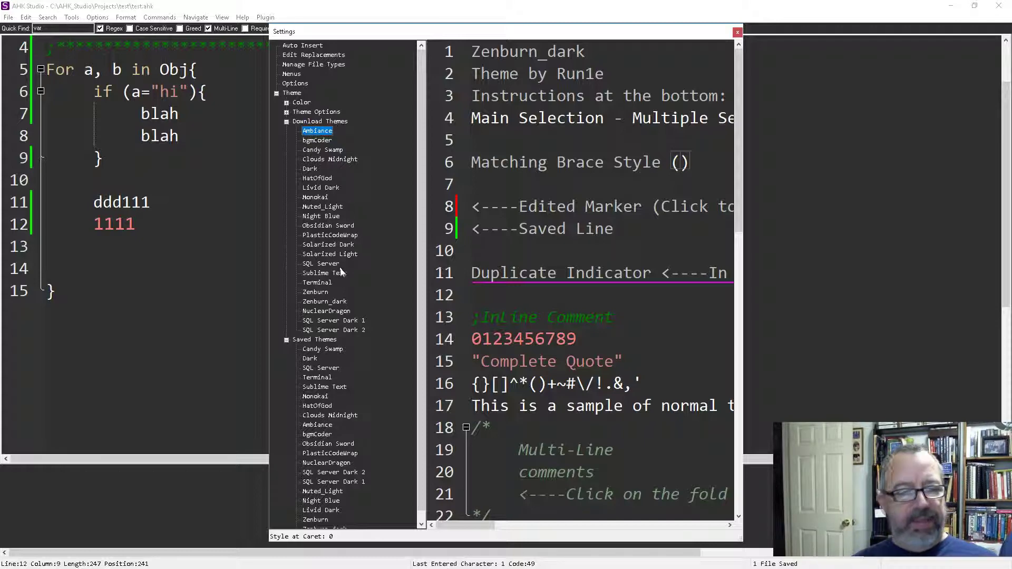
{"action": "mouse_move", "coordinate": [338, 264]}
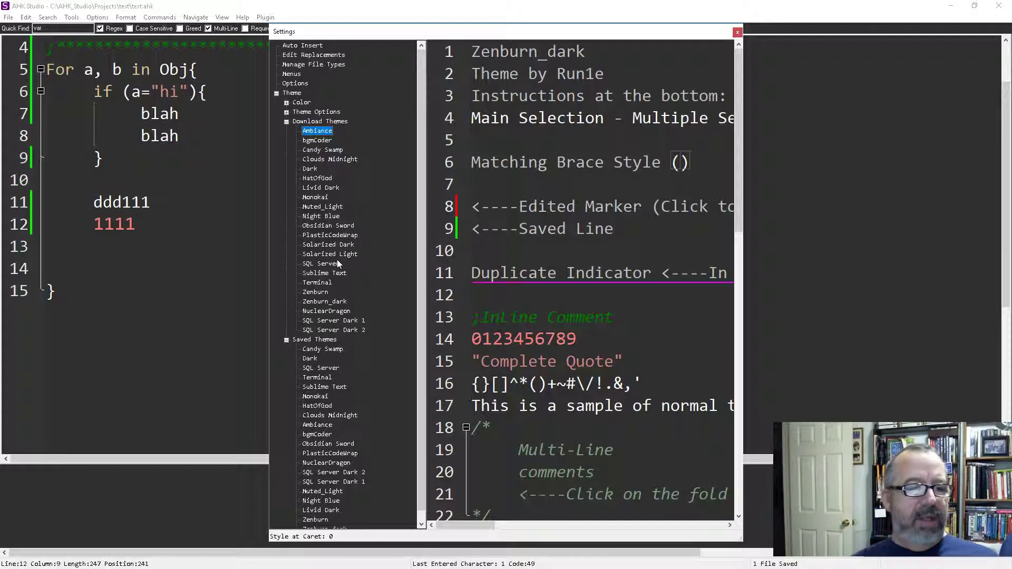
{"action": "mouse_move", "coordinate": [350, 310]}
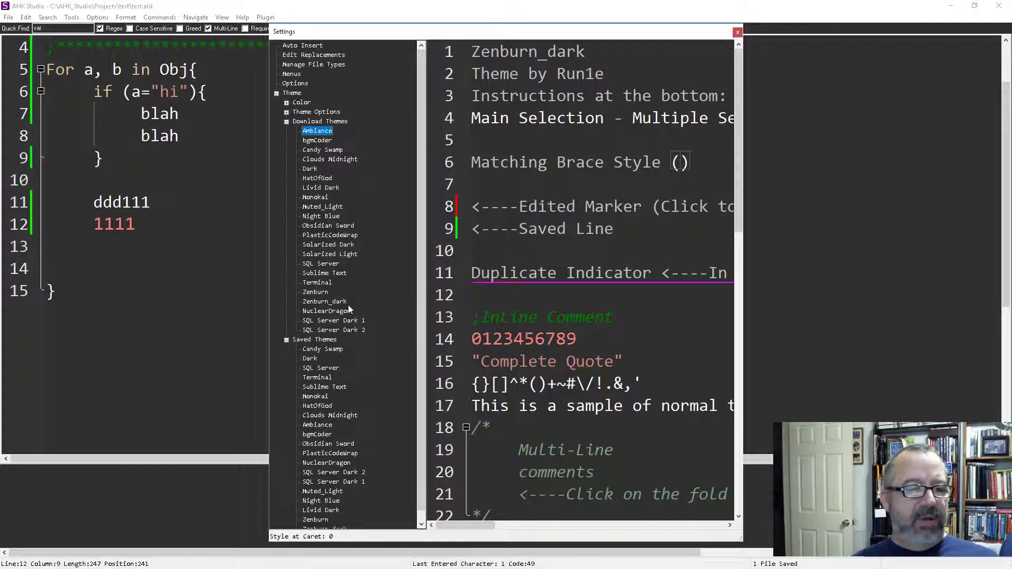
Step: Preview Night Blue, HatOfGod, NuclearDragon and the three SQL Server themes, then apply Zenburn_dark
{"action": "left_click", "coordinate": [321, 215]}
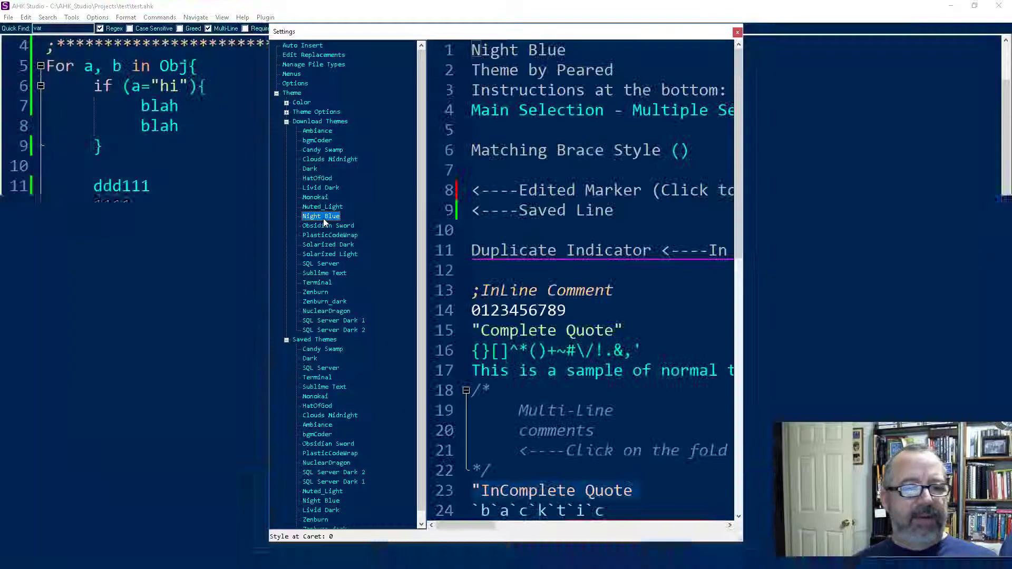
{"action": "left_click", "coordinate": [318, 178]}
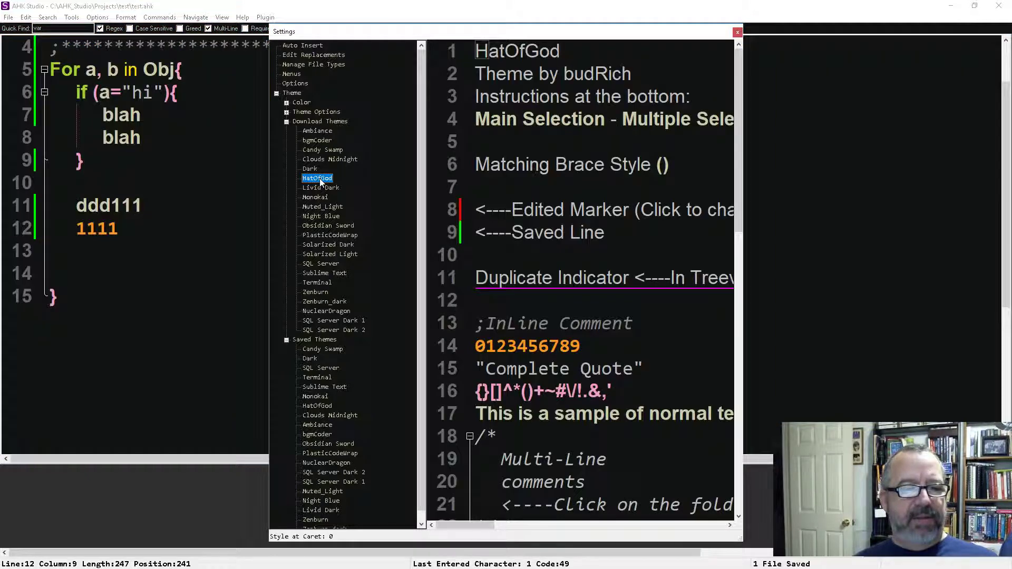
{"action": "mouse_move", "coordinate": [326, 318]}
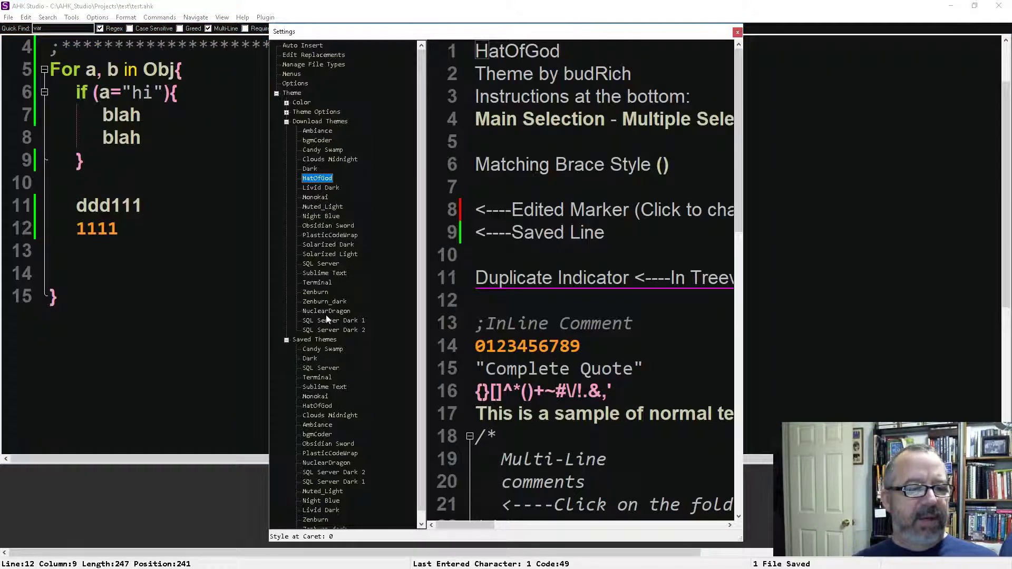
{"action": "left_click", "coordinate": [326, 310]}
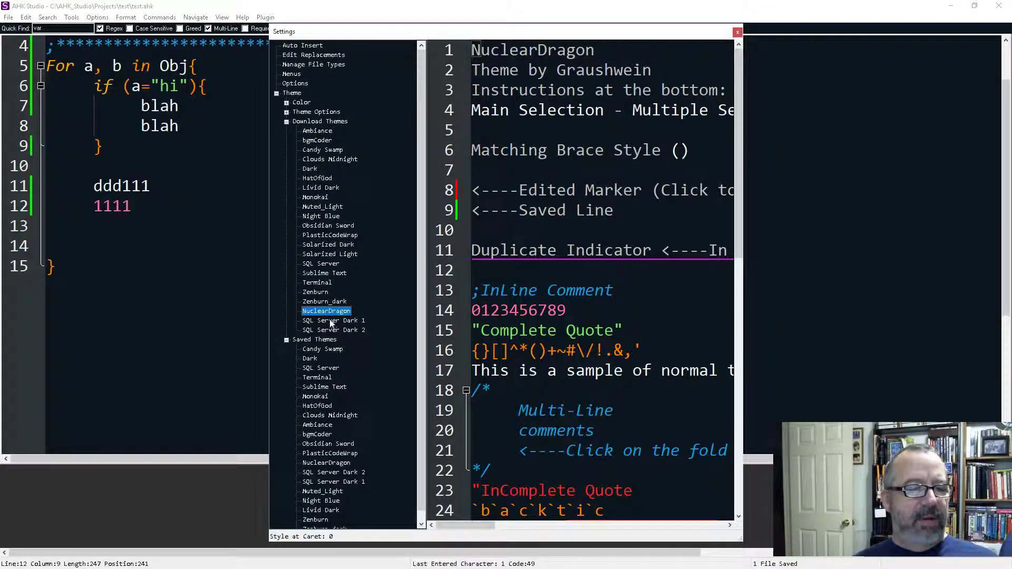
{"action": "left_click", "coordinate": [334, 320]}
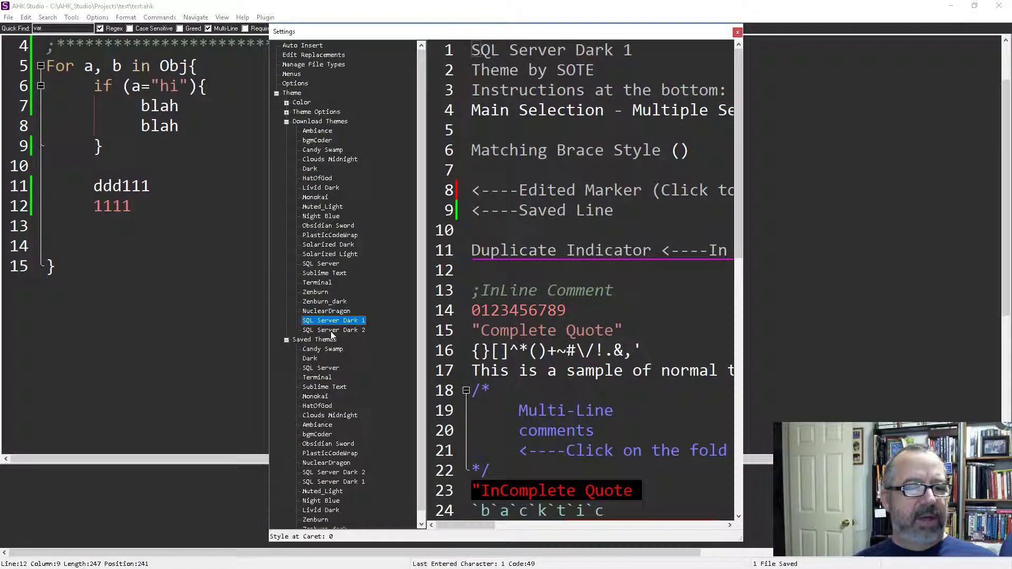
{"action": "left_click", "coordinate": [321, 264]}
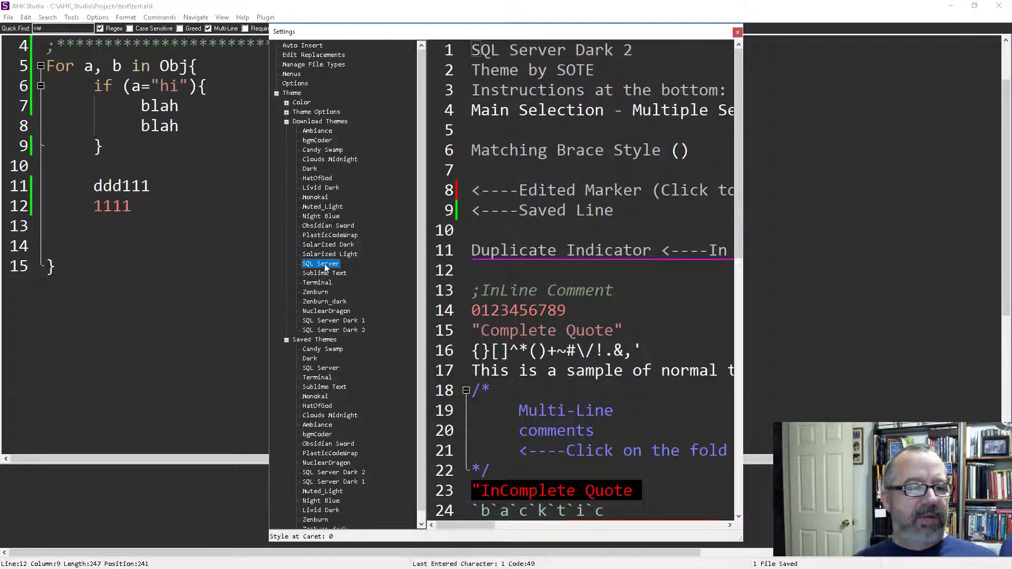
{"action": "left_click", "coordinate": [321, 264]}
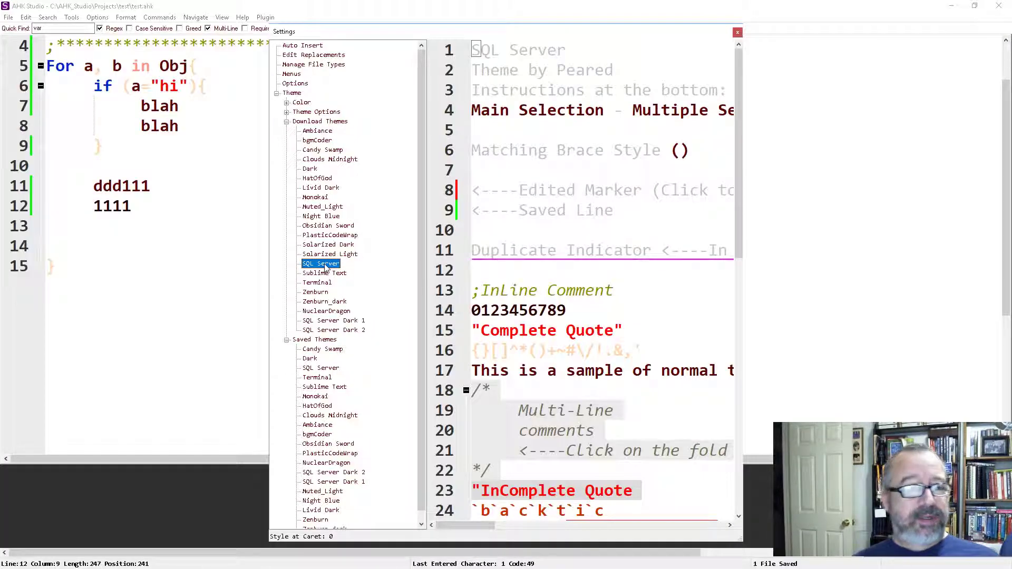
{"action": "mouse_move", "coordinate": [335, 324]}
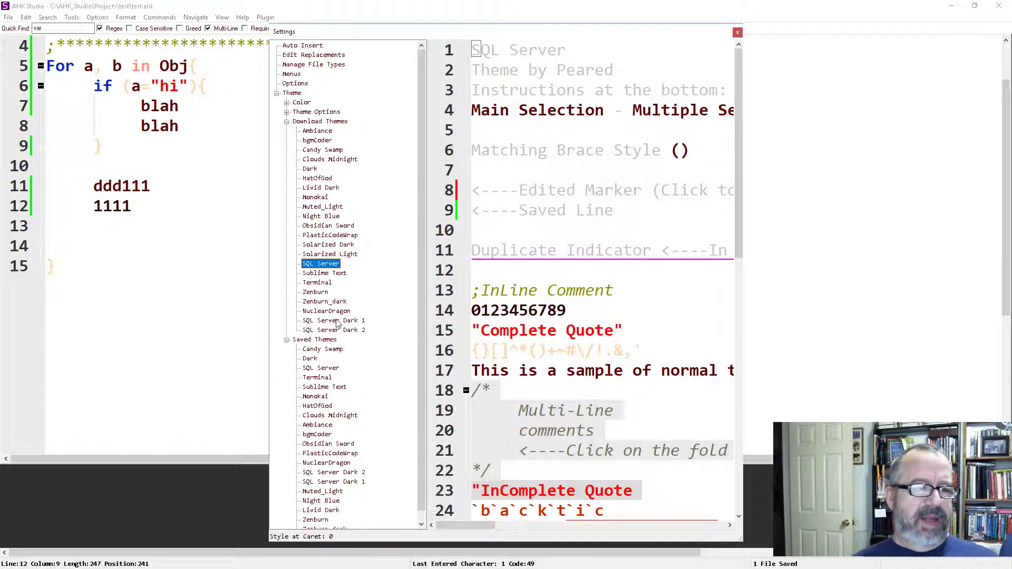
{"action": "left_click", "coordinate": [324, 302]}
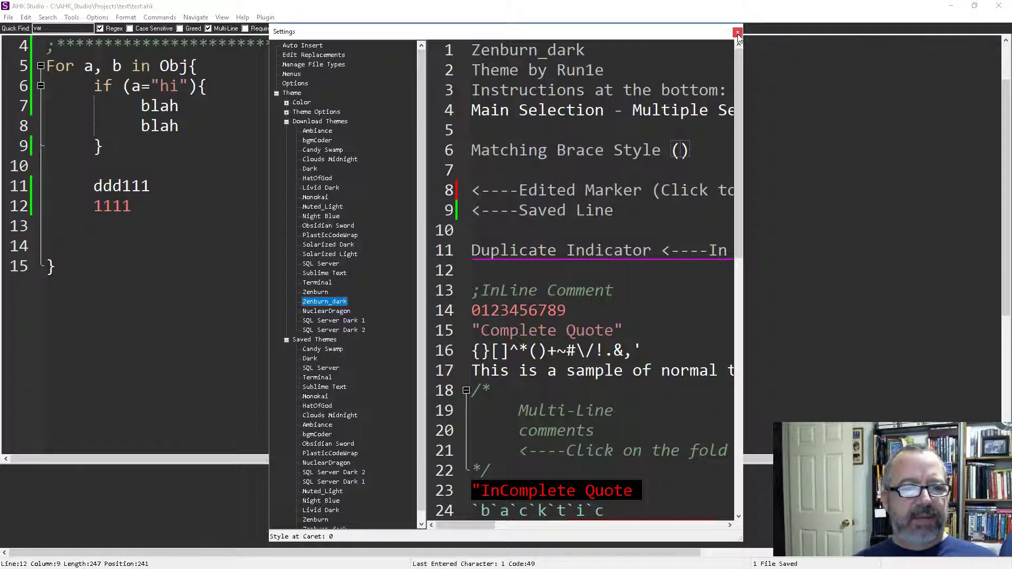
{"action": "mouse_move", "coordinate": [738, 33]}
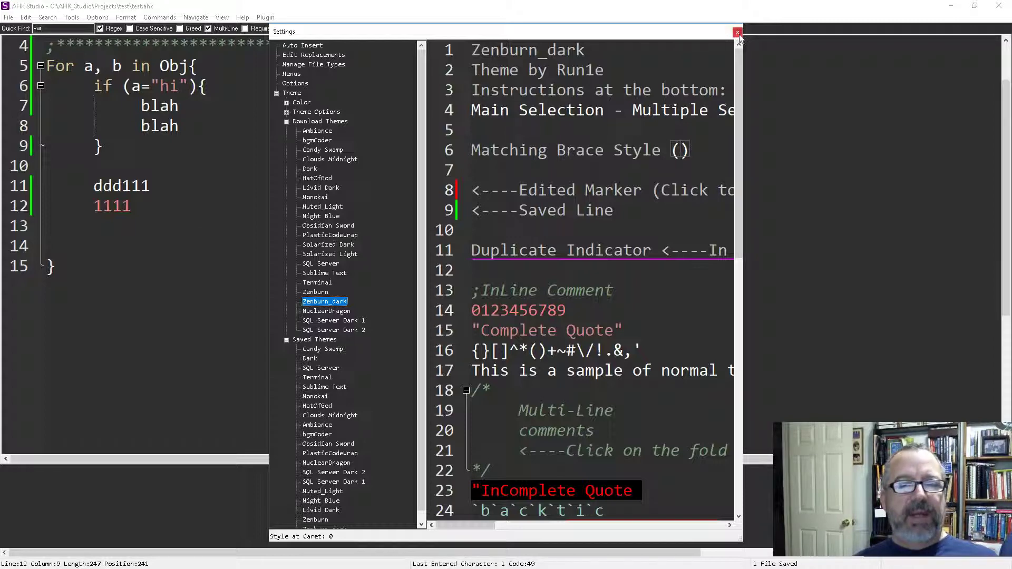
{"action": "mouse_move", "coordinate": [715, 196]}
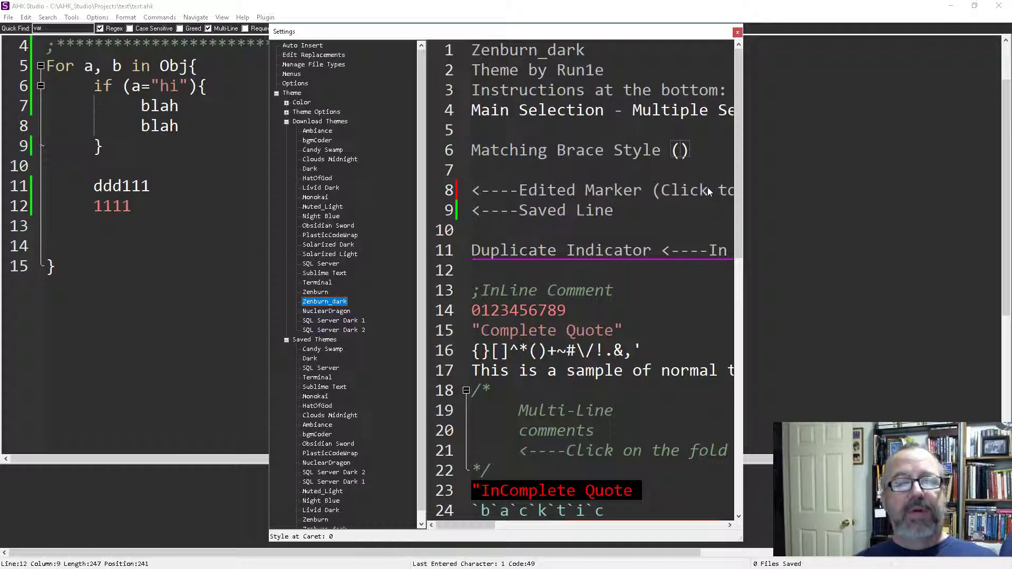
Step: Close Settings, saving the Zenburn_dark theme for the script editor
{"action": "left_click", "coordinate": [737, 31]}
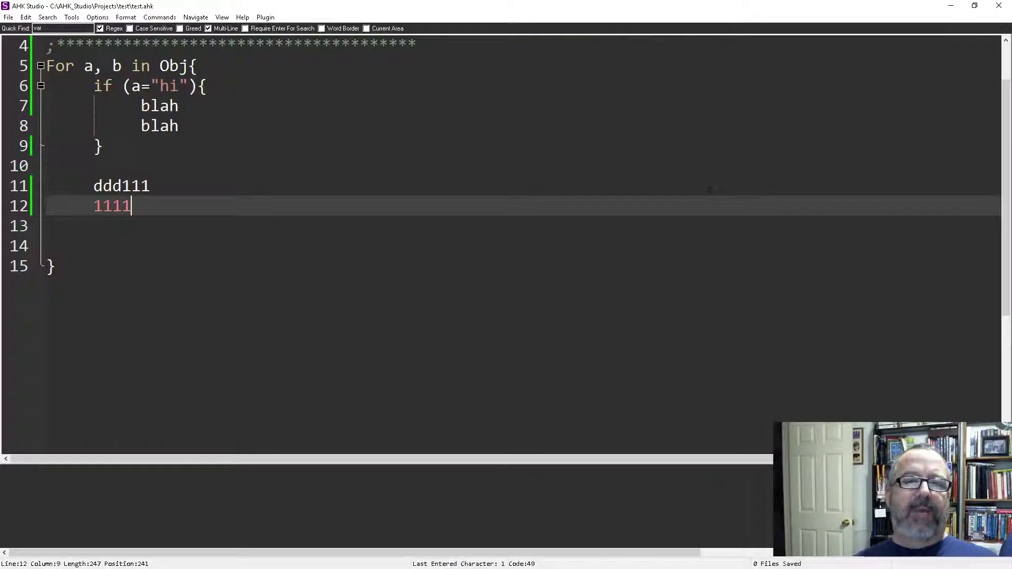